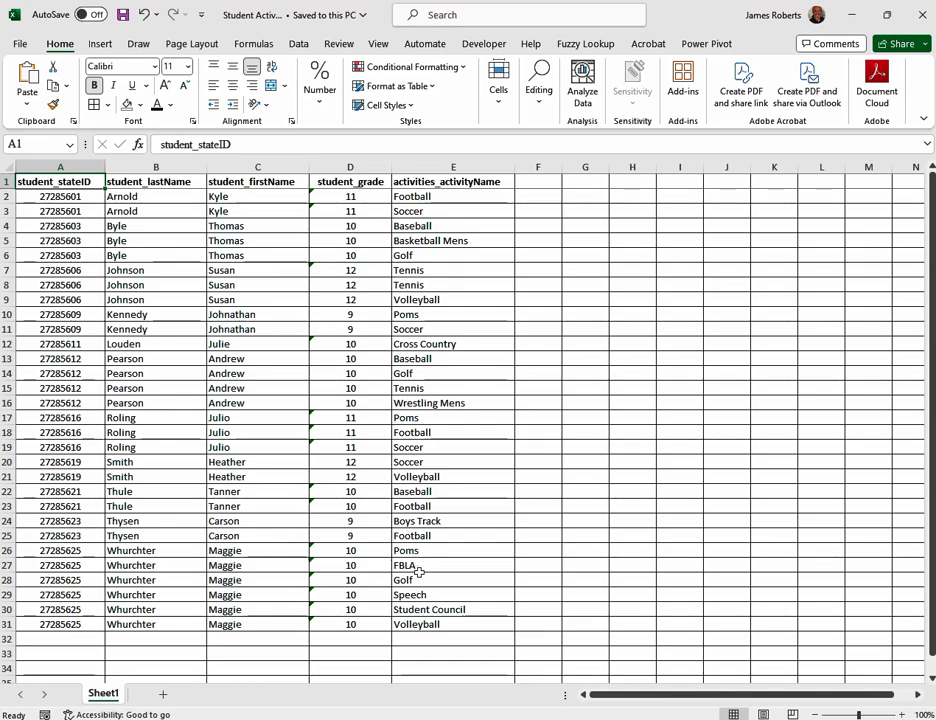
{"action": "mouse_move", "coordinate": [436, 552]}
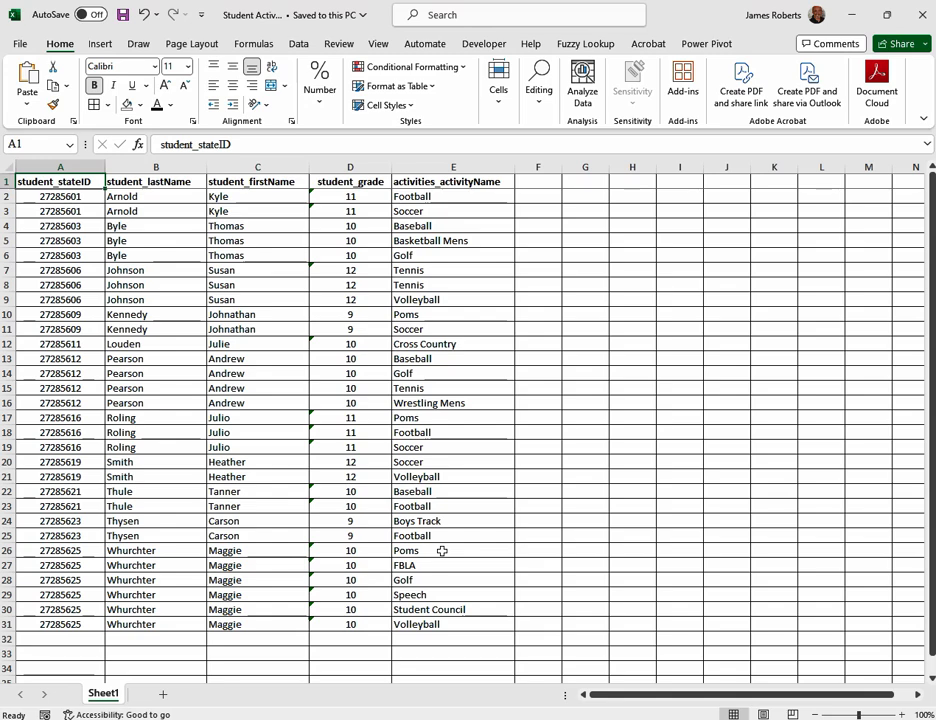
{"action": "mouse_move", "coordinate": [494, 552]}
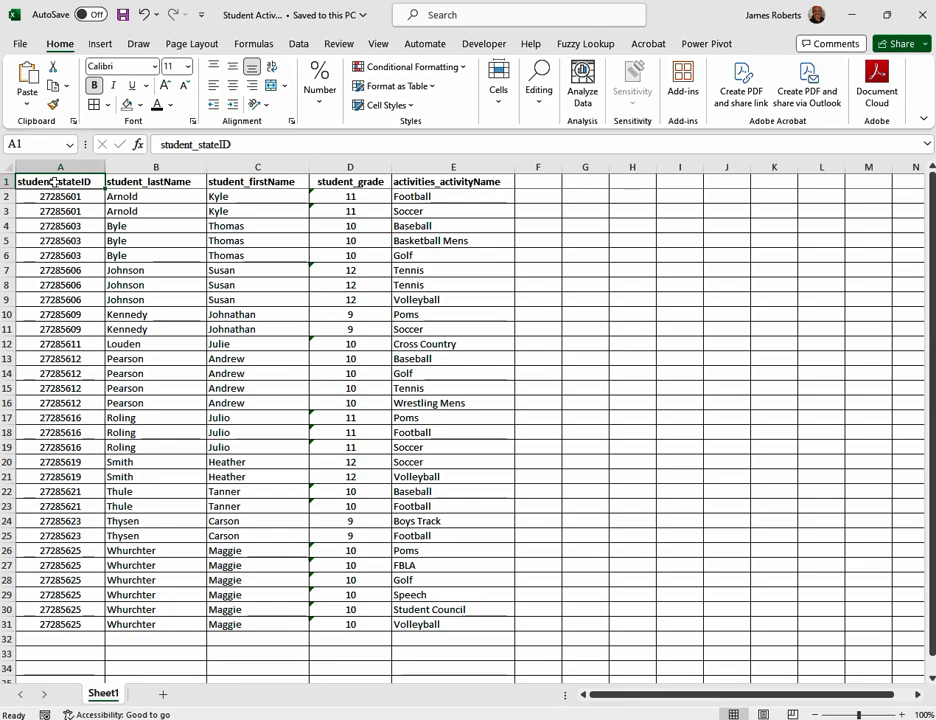
Convert the student activities range into a table with headers named Activities
{"action": "key", "text": "Ctrl+T"}
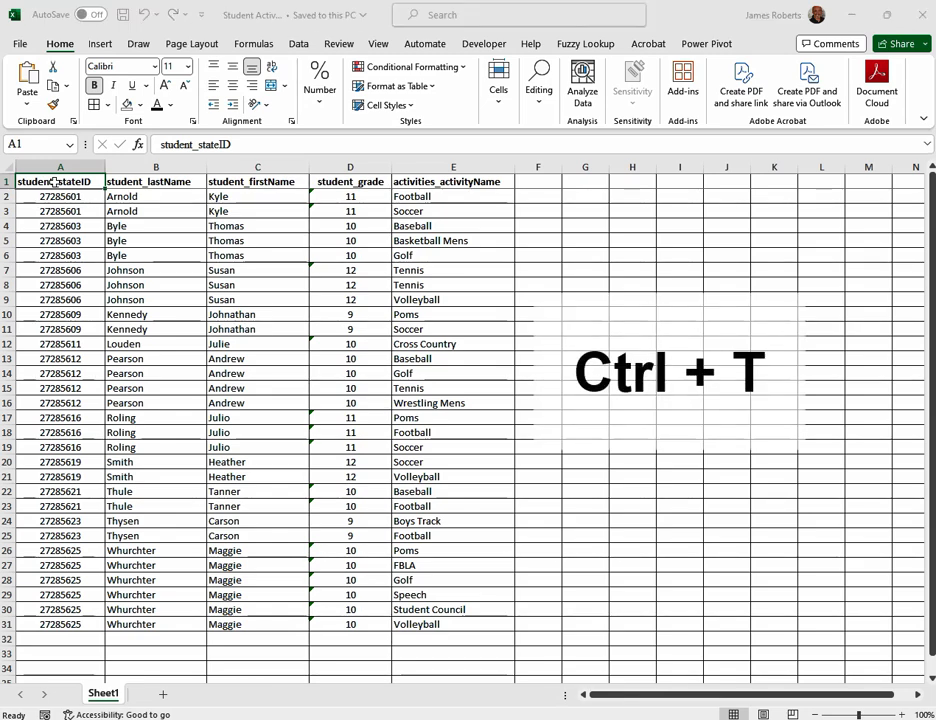
{"action": "key", "text": "Ctrl+T"}
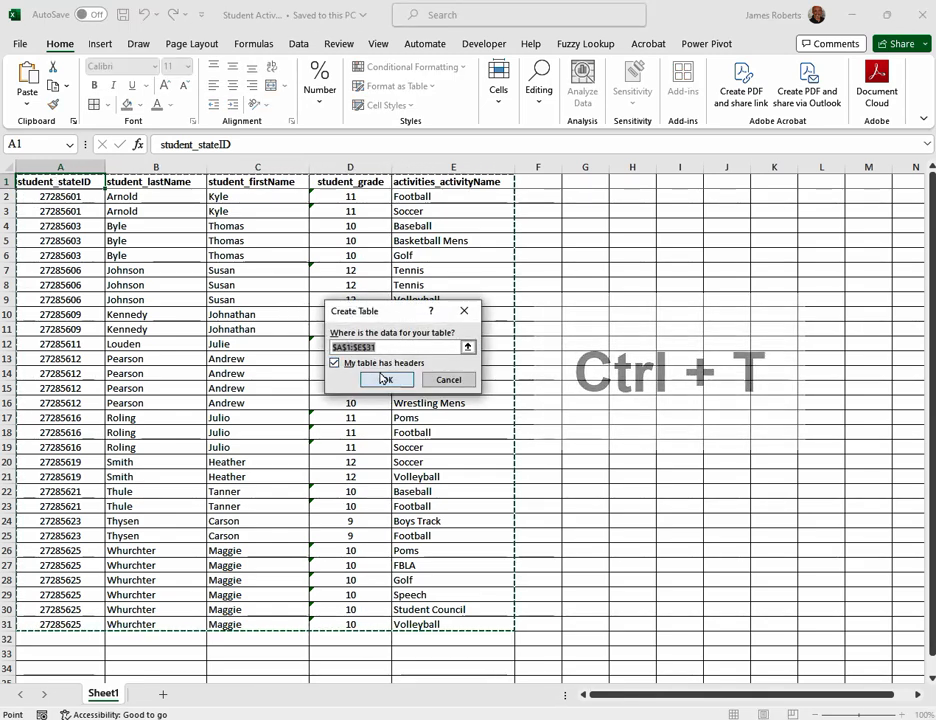
{"action": "left_click", "coordinate": [388, 380]}
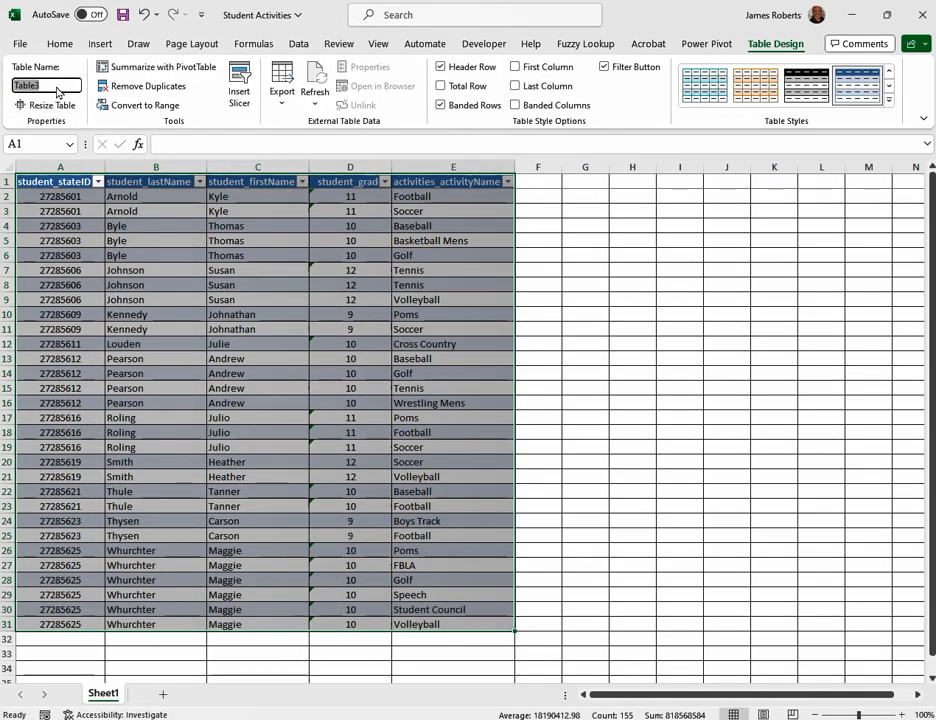
{"action": "type", "text": "Activities"}
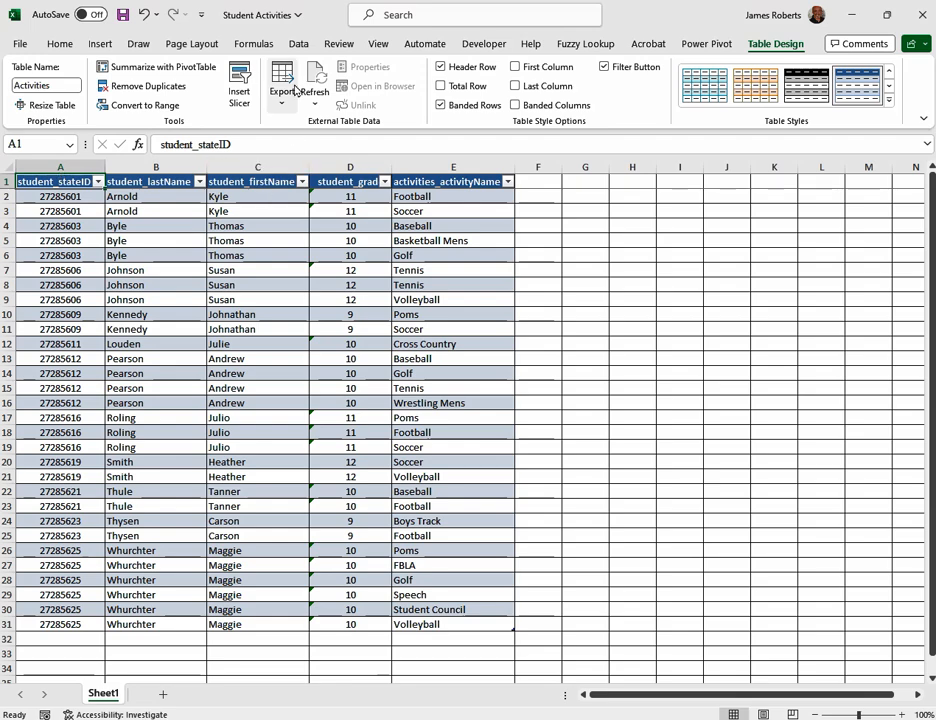
Load the table into Power Query via From Table/Range and delete the Changed Type step
{"action": "left_click", "coordinate": [296, 44]}
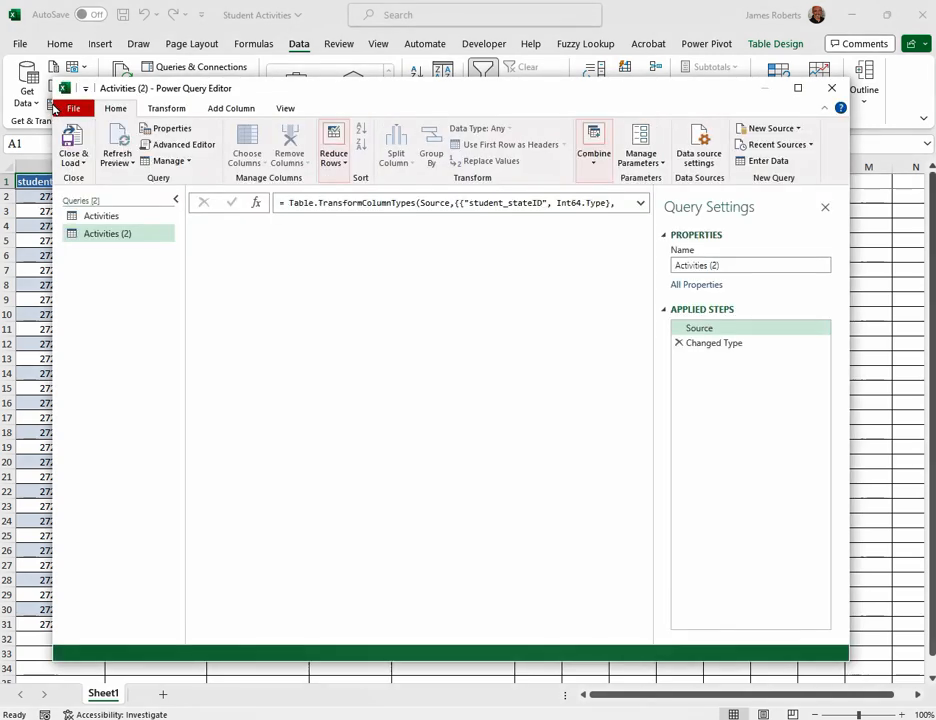
{"action": "left_click", "coordinate": [716, 342]}
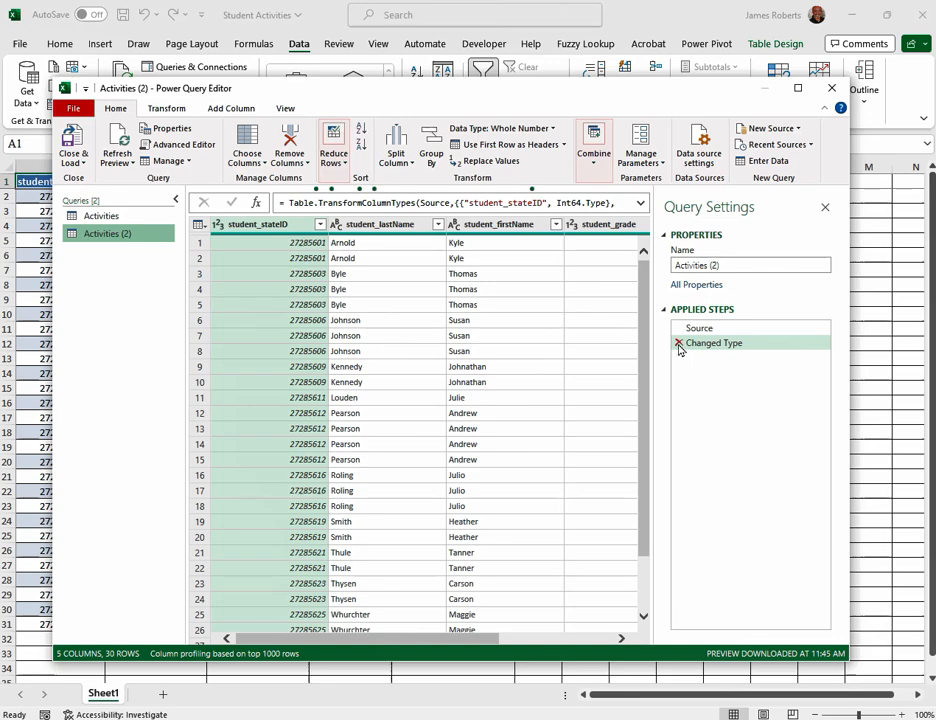
{"action": "left_click", "coordinate": [680, 344]}
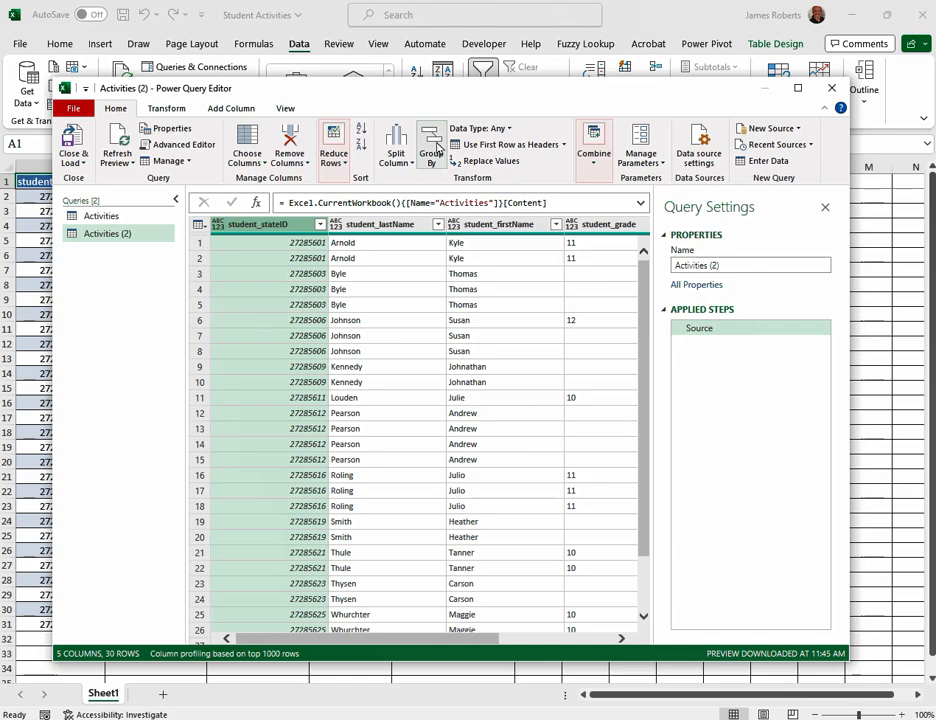
{"action": "mouse_move", "coordinate": [432, 144]}
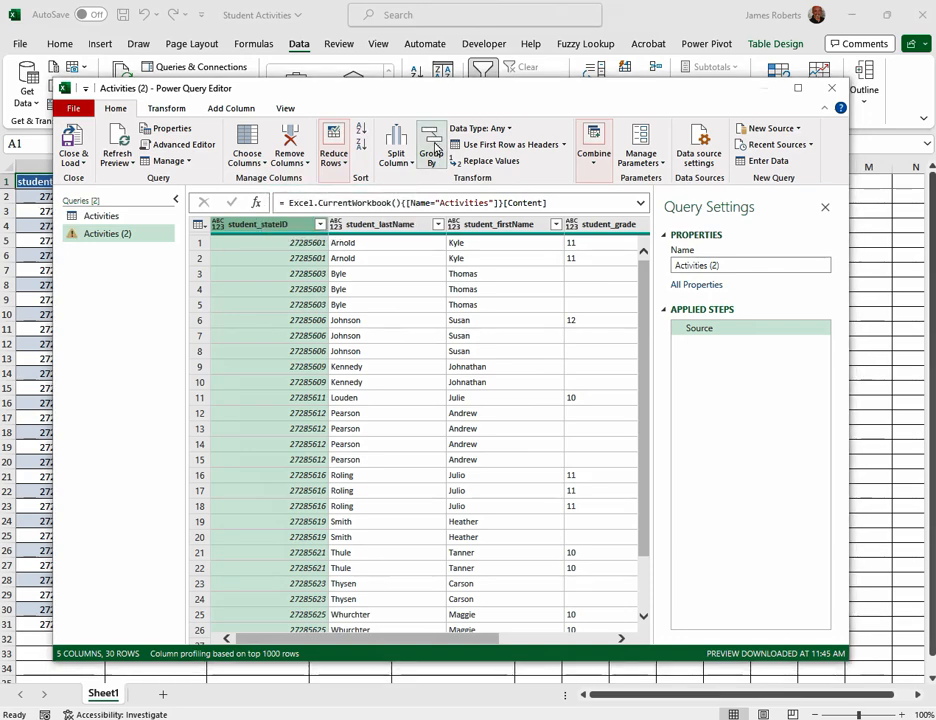
Start an Advanced Group By on student_stateID with a StudentID sum aggregation
{"action": "left_click", "coordinate": [430, 148]}
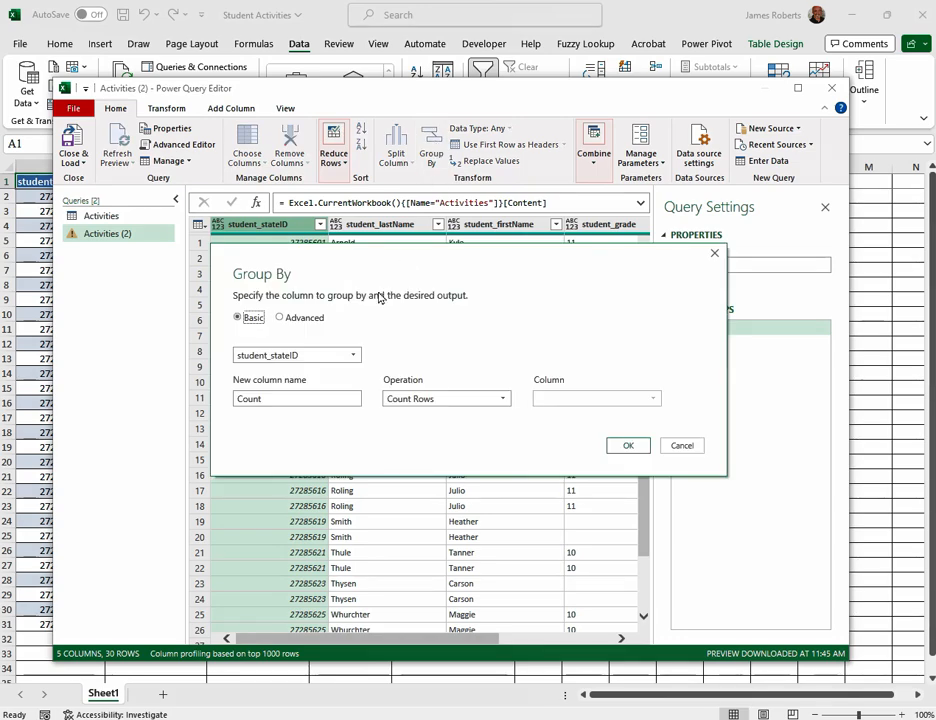
{"action": "left_click", "coordinate": [280, 316]}
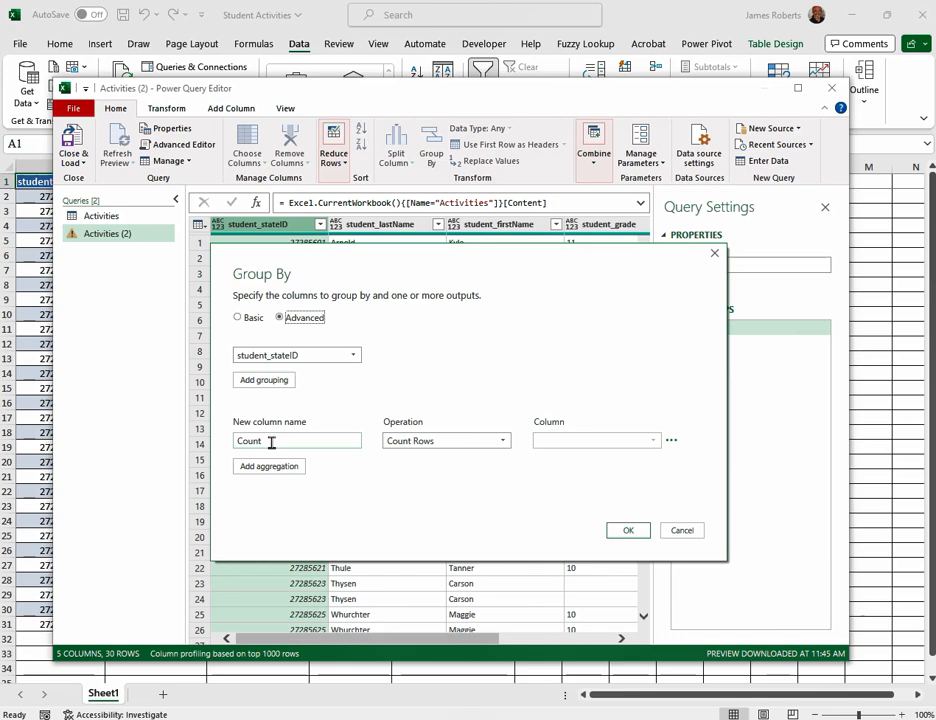
{"action": "double_click", "coordinate": [250, 440]}
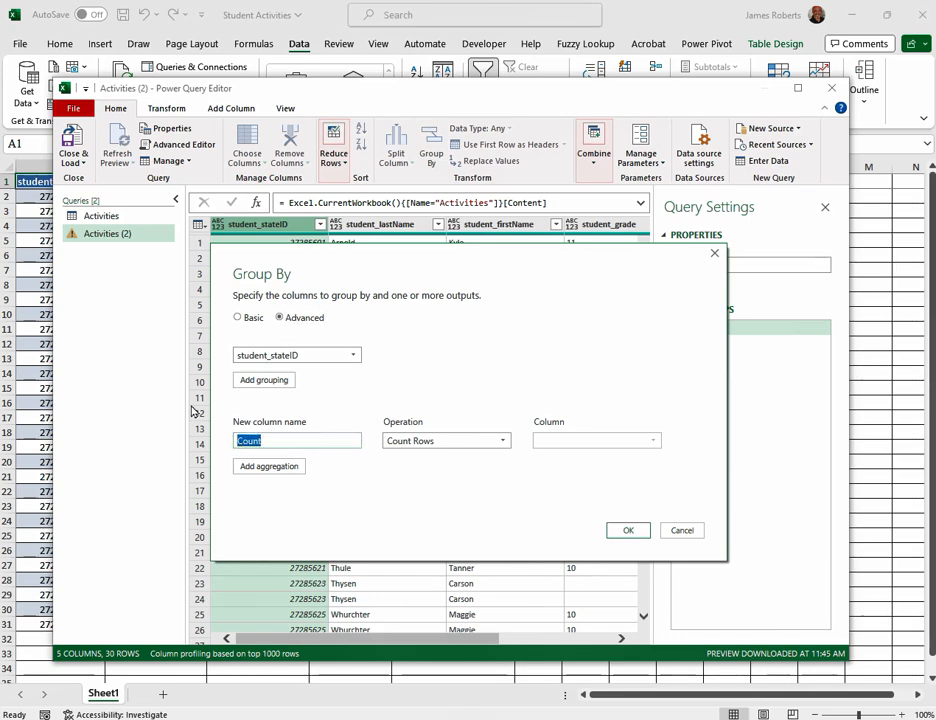
{"action": "type", "text": "StudentID"}
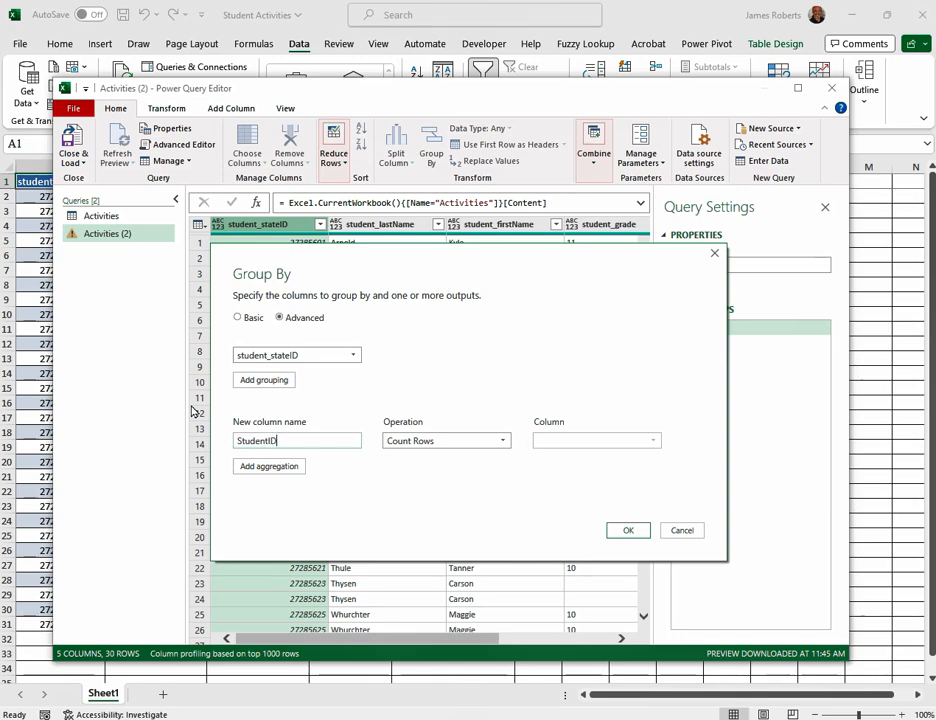
{"action": "left_click", "coordinate": [444, 440]}
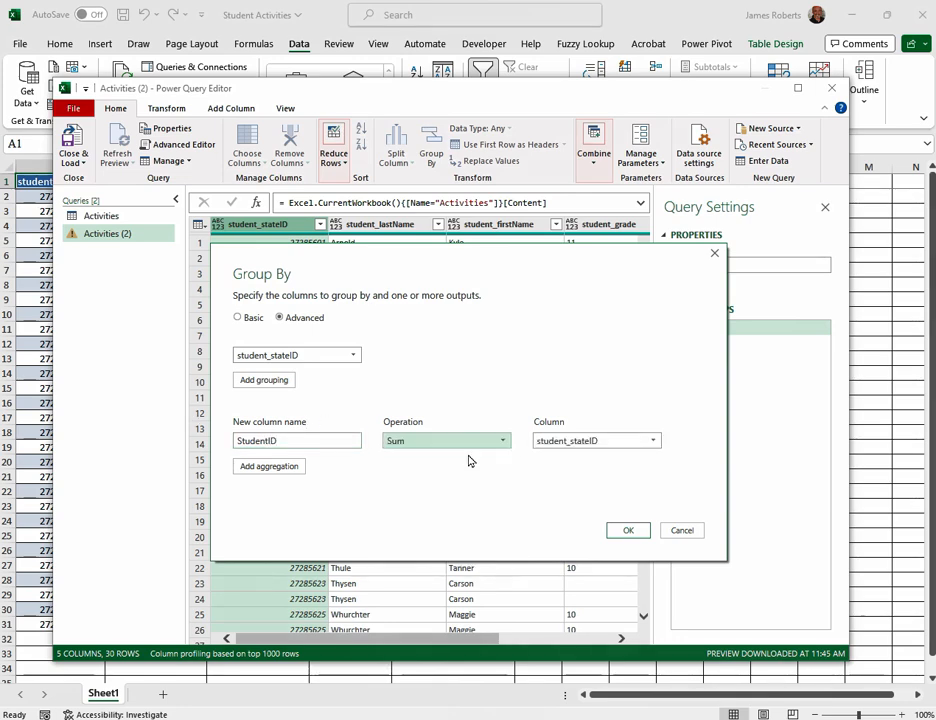
{"action": "mouse_move", "coordinate": [618, 458]}
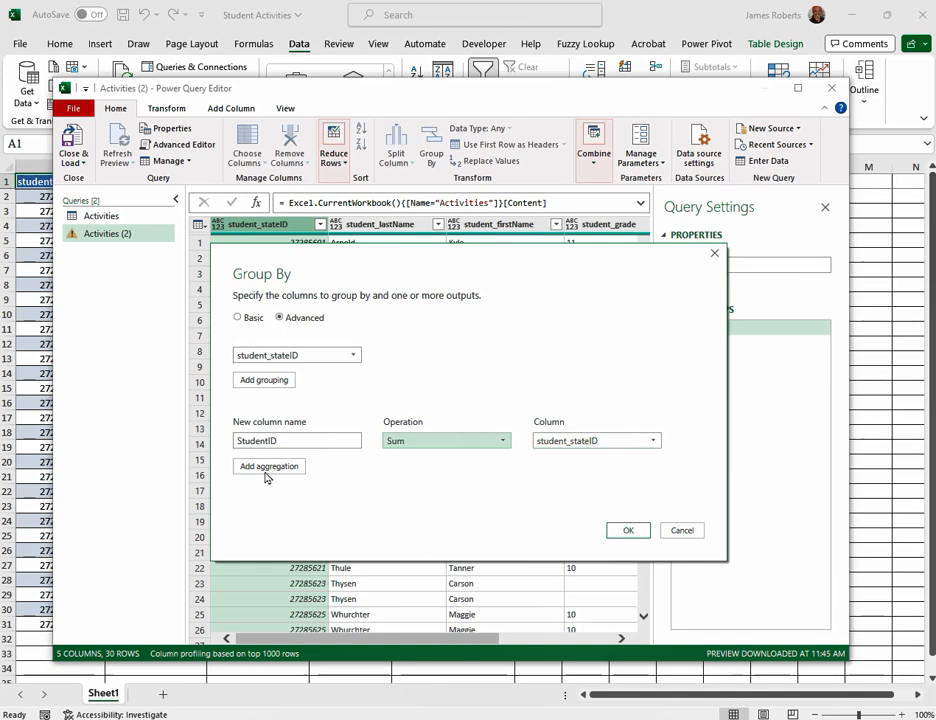
Add a second aggregation TextInOneLine summing activities_activityName and confirm the grouping
{"action": "left_click", "coordinate": [268, 466]}
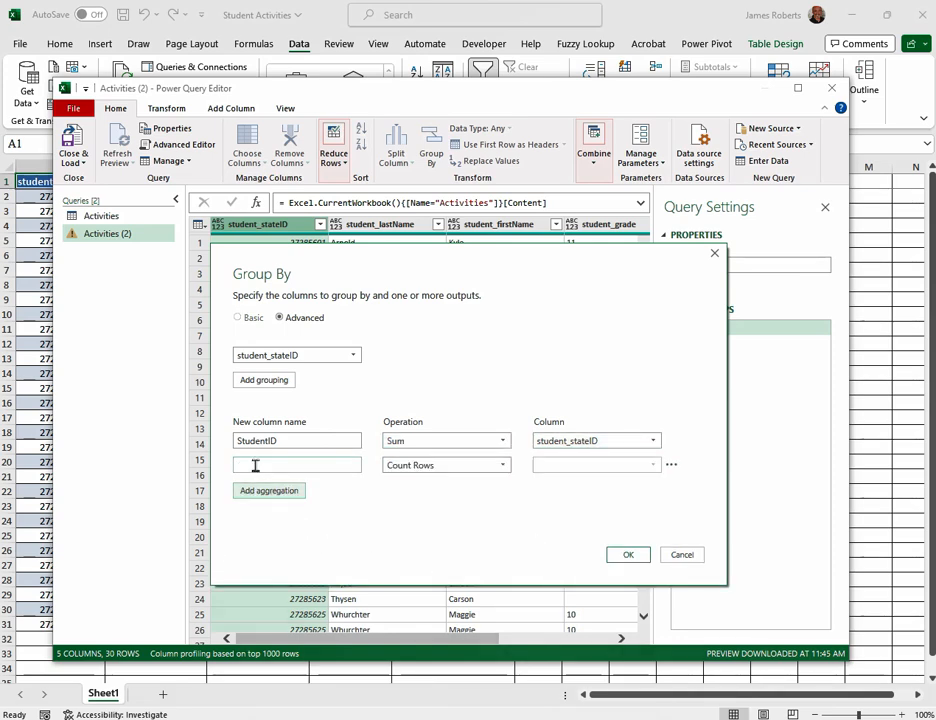
{"action": "type", "text": "1"}
{"action": "type", "text": "TextInOneLine"}
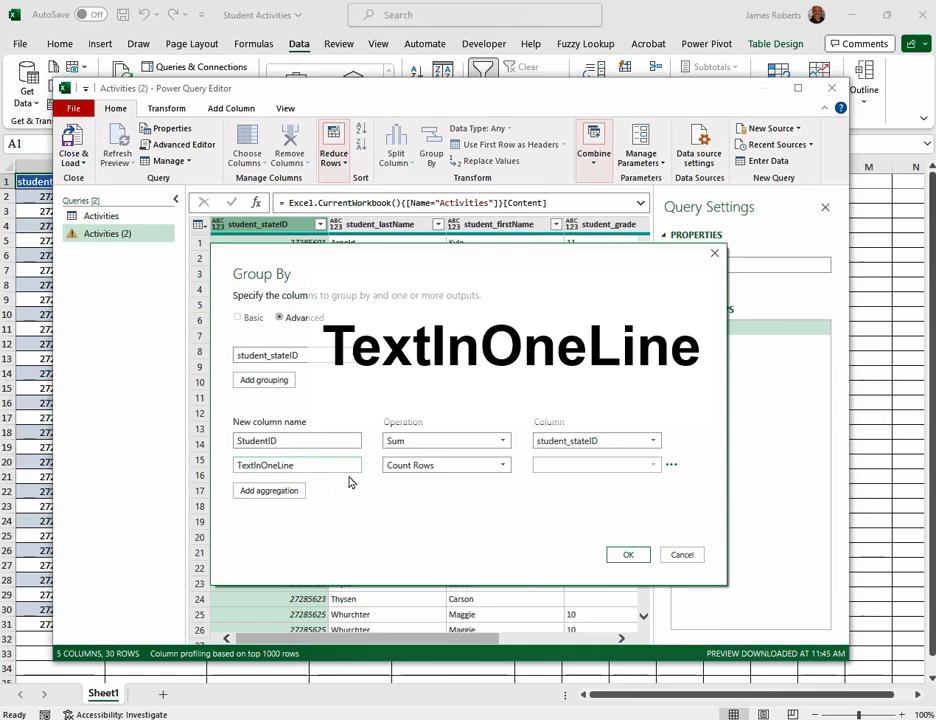
{"action": "left_click", "coordinate": [444, 464]}
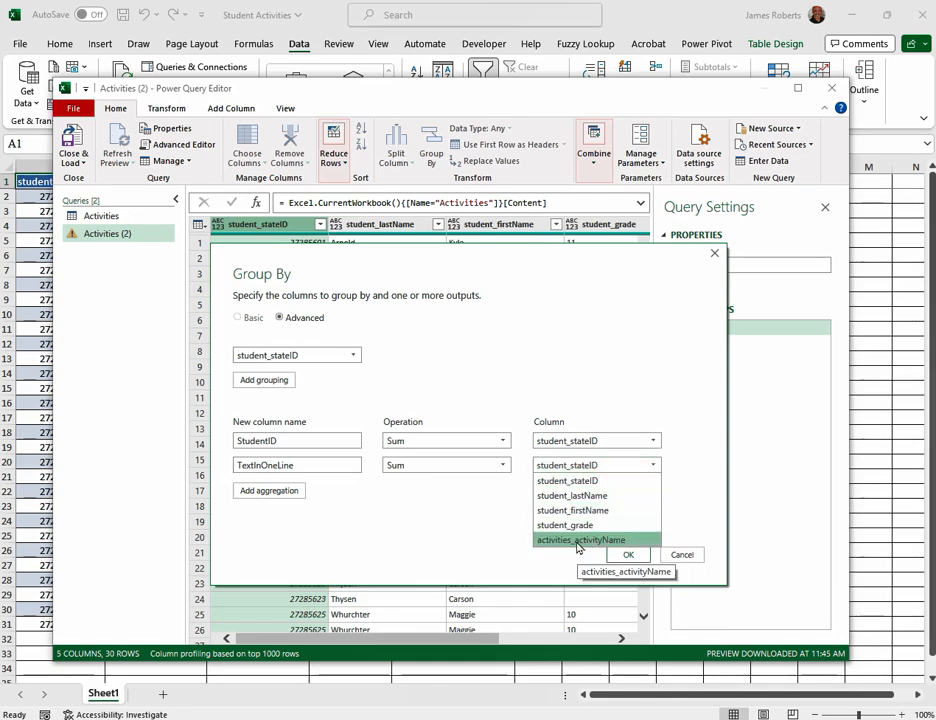
{"action": "left_click", "coordinate": [580, 540]}
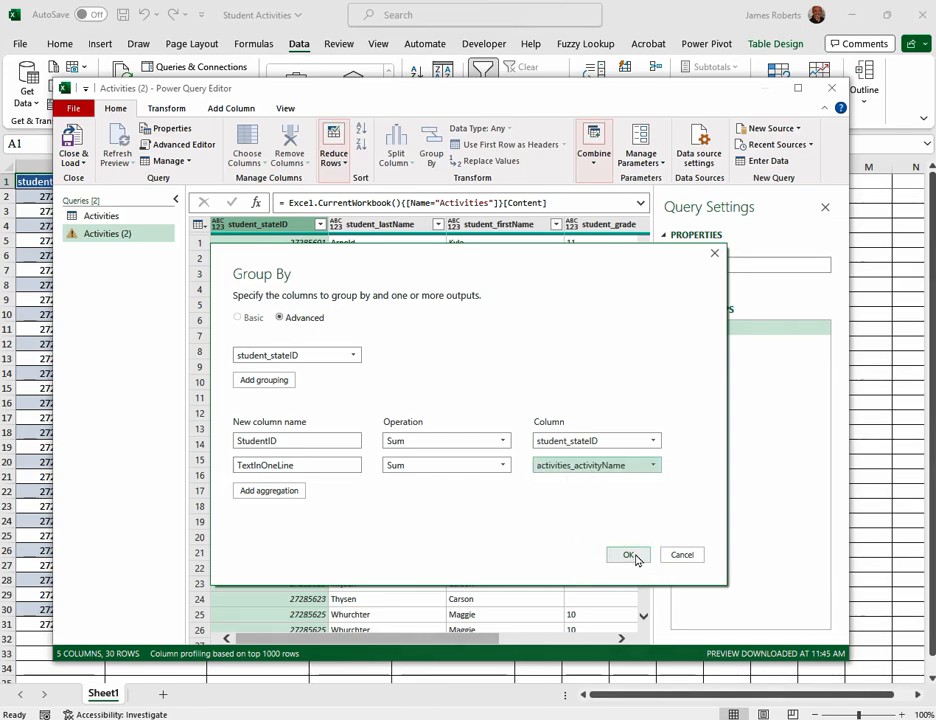
{"action": "left_click", "coordinate": [628, 554]}
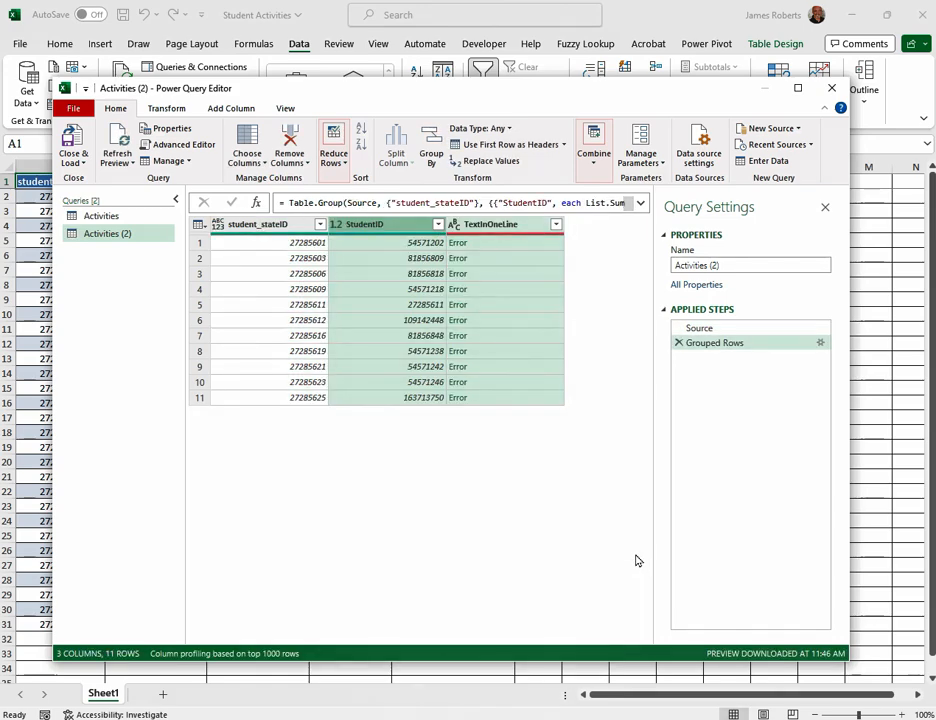
{"action": "mouse_move", "coordinate": [502, 272]}
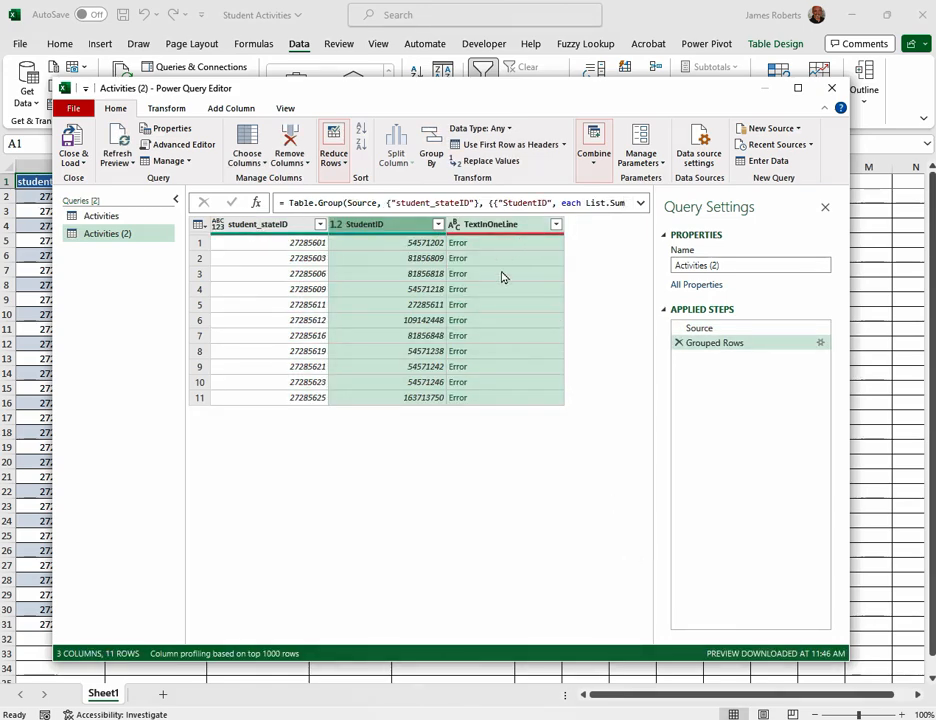
{"action": "mouse_move", "coordinate": [504, 440]}
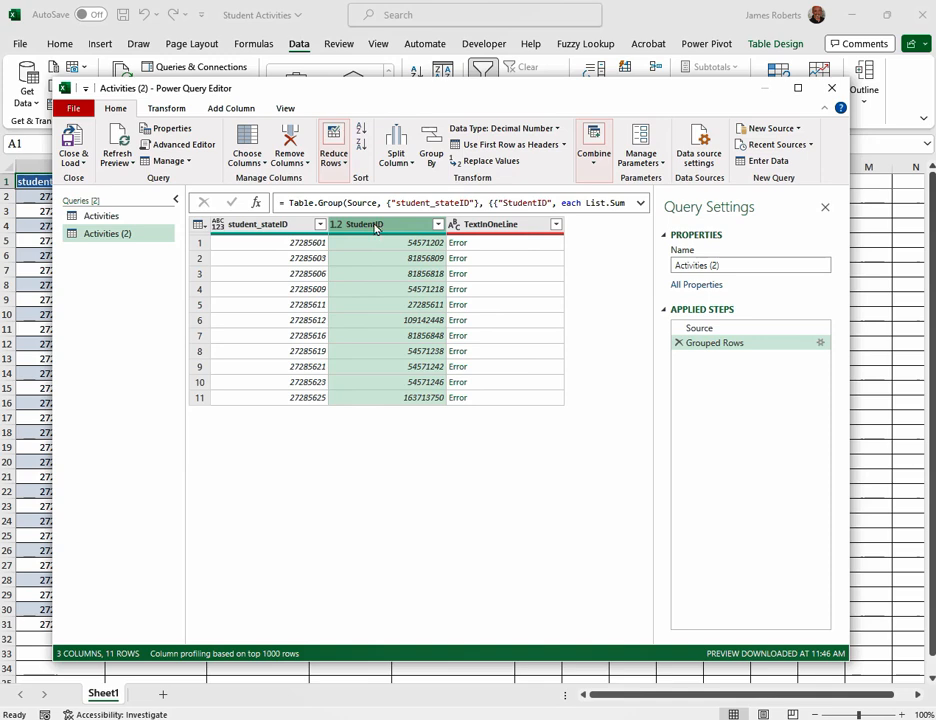
Remove the StudentID sum column from the grouped query
{"action": "right_click", "coordinate": [376, 224]}
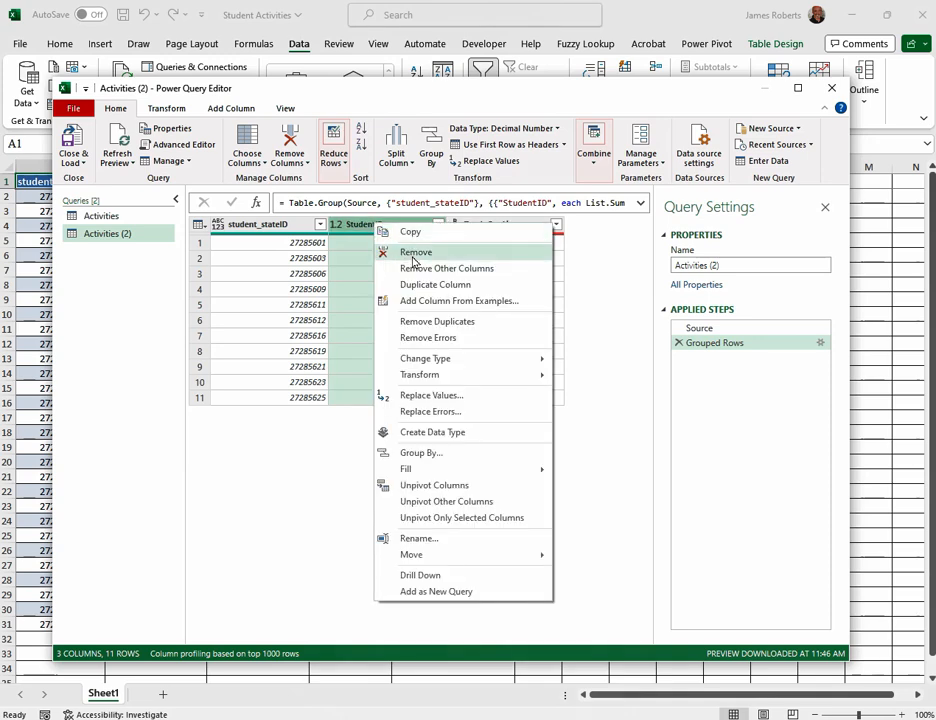
{"action": "left_click", "coordinate": [416, 252]}
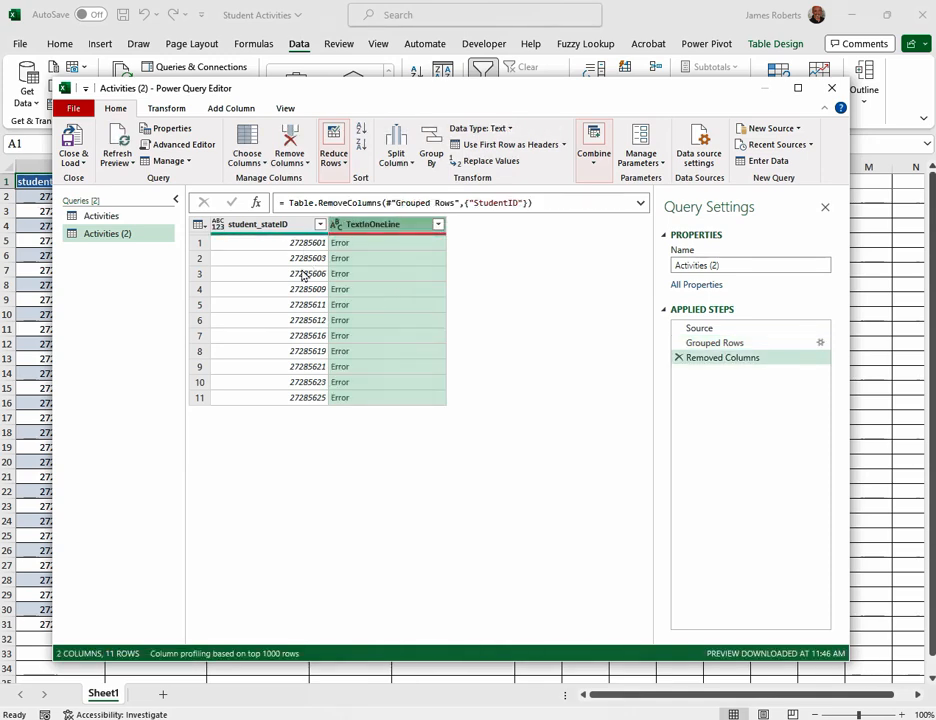
{"action": "mouse_move", "coordinate": [378, 374]}
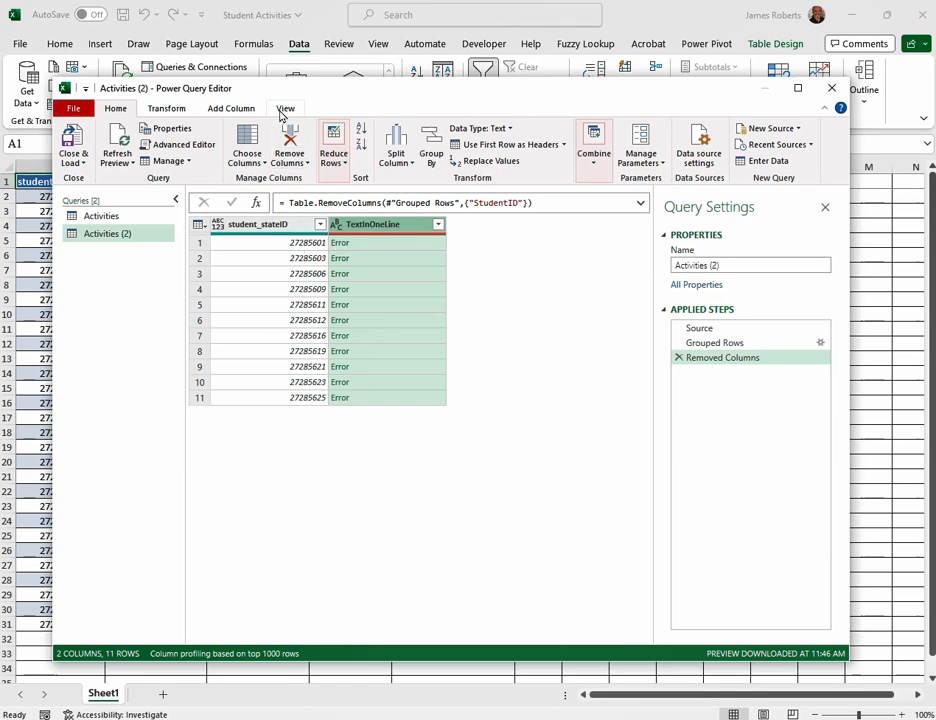
In the Advanced Editor, change TextInOneLine to Text.Combine([activities_activityName], ", ")
{"action": "left_click", "coordinate": [286, 108]}
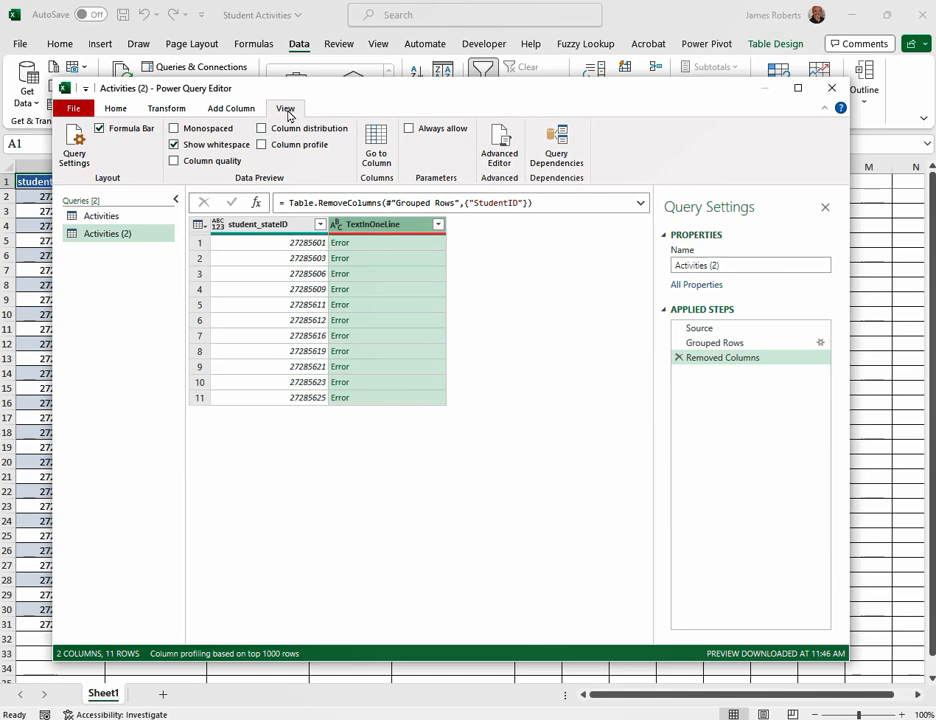
{"action": "left_click", "coordinate": [498, 140]}
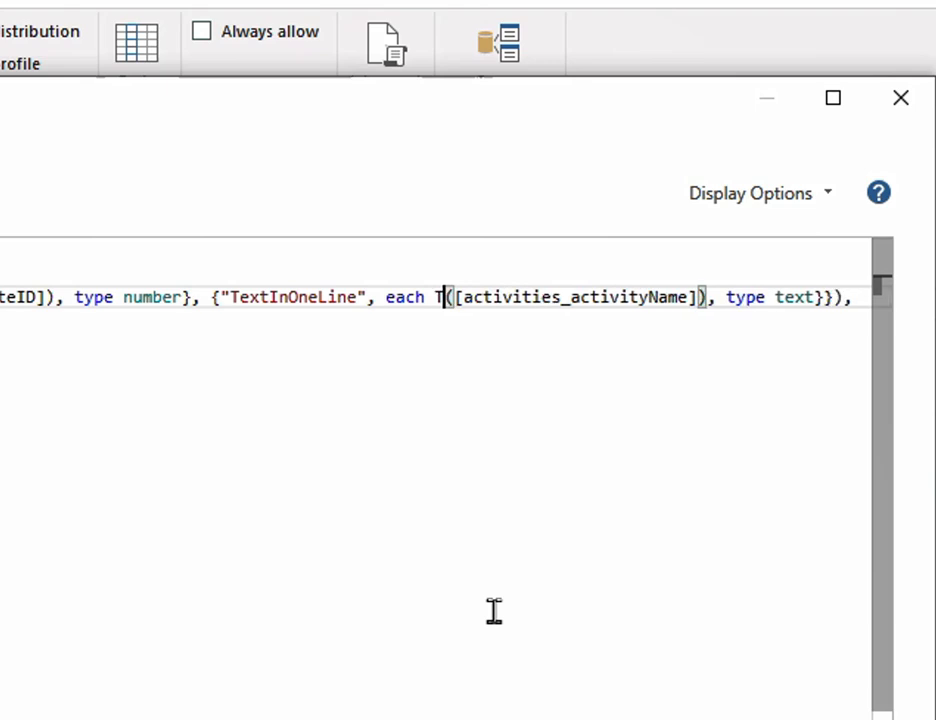
{"action": "type", "text": "ext.Combine"}
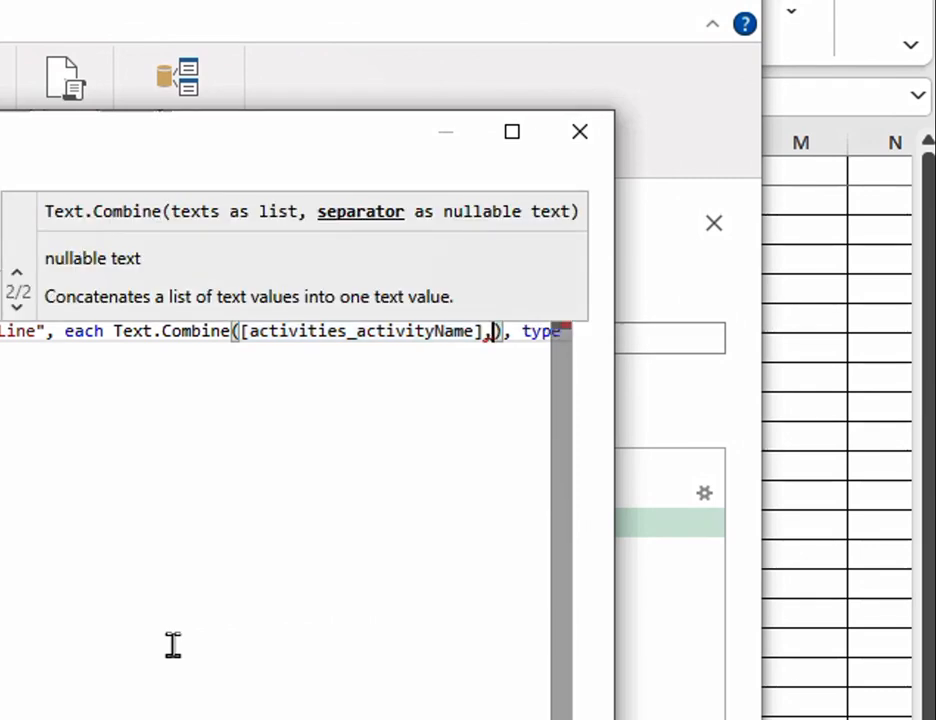
{"action": "type", "text": "\" \""}
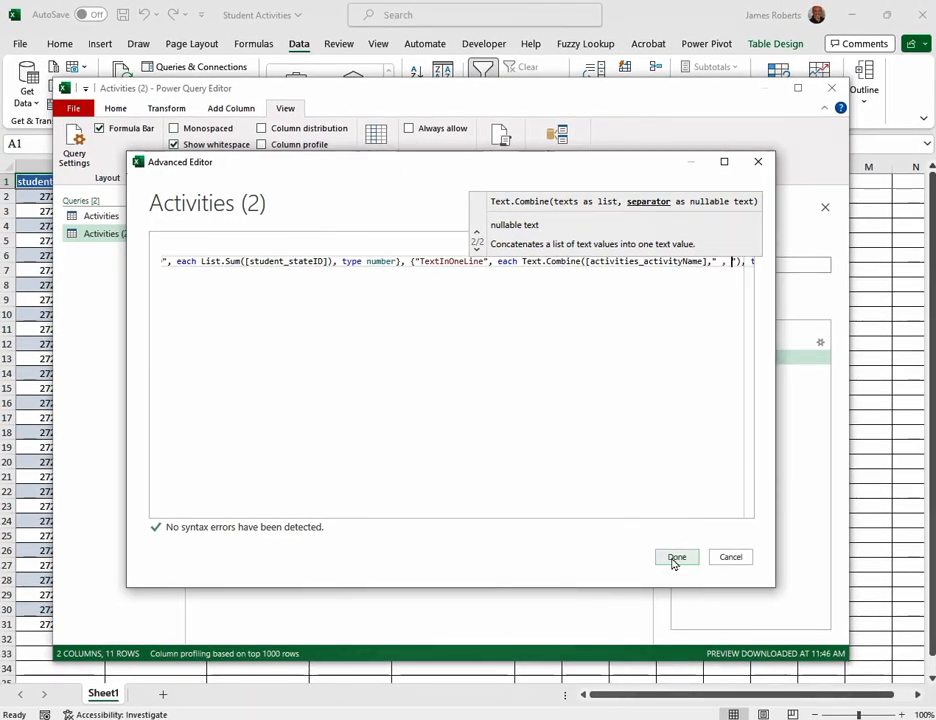
Confirm the edited code with Done so TextInOneLine shows comma-separated activities, and return to Home
{"action": "left_click", "coordinate": [676, 556]}
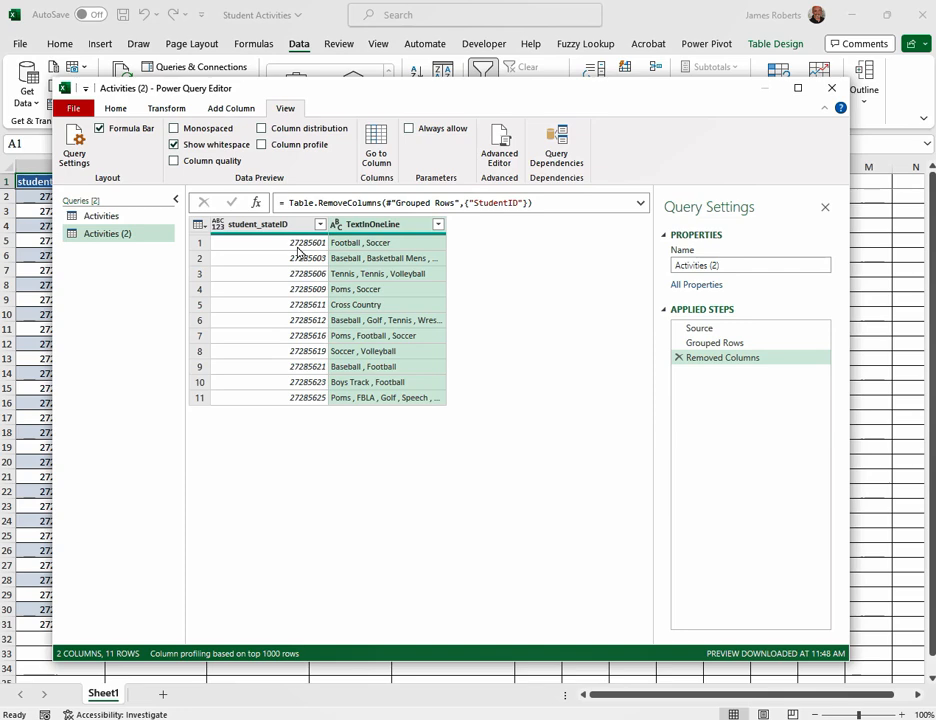
{"action": "mouse_move", "coordinate": [302, 246]}
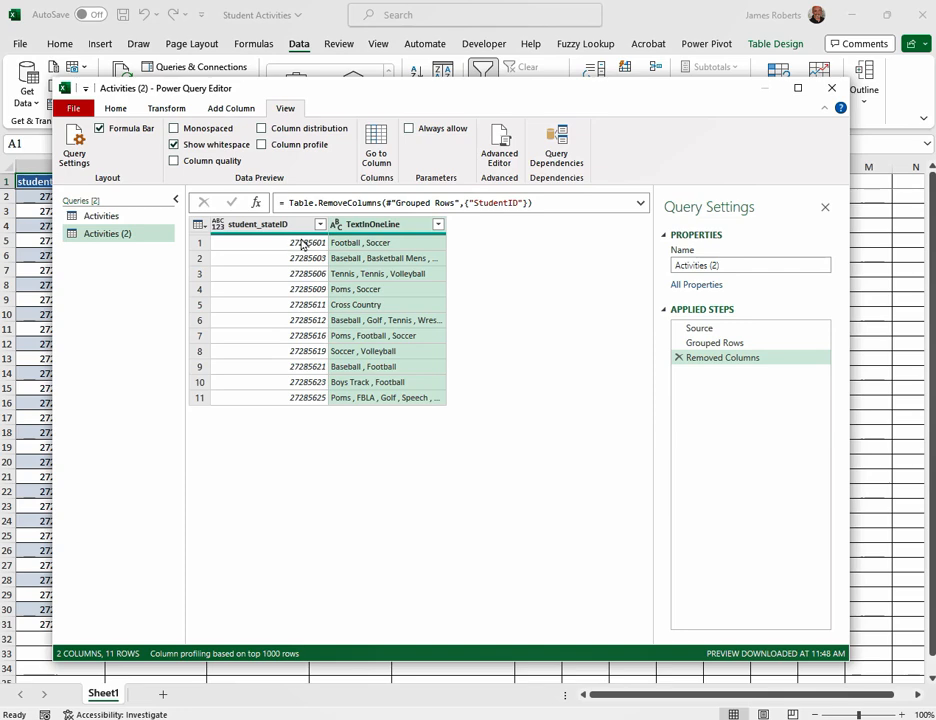
{"action": "mouse_move", "coordinate": [362, 382]}
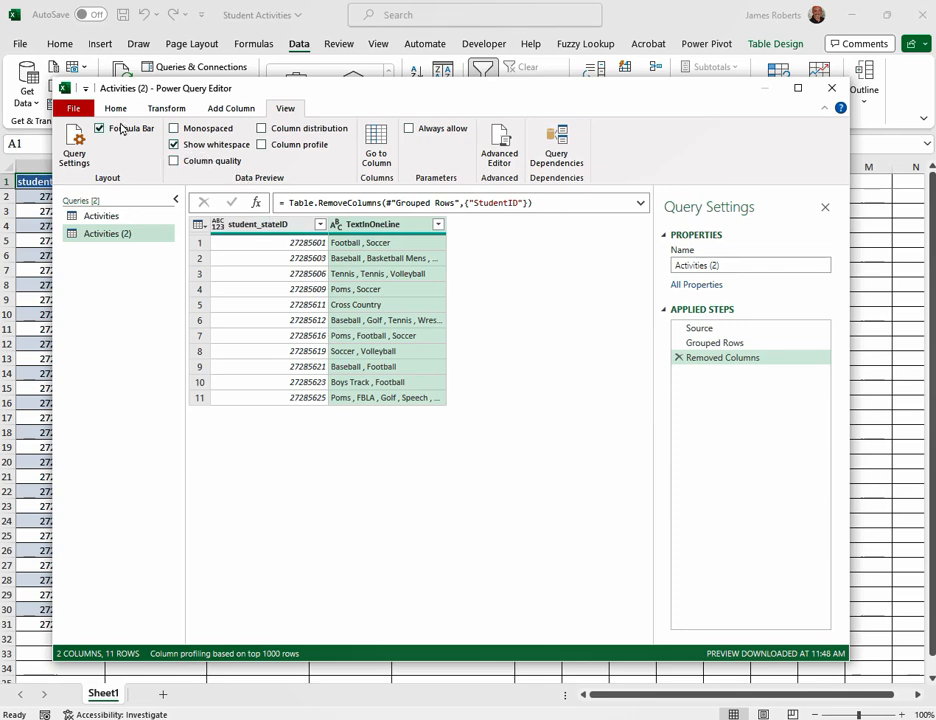
{"action": "left_click", "coordinate": [116, 108]}
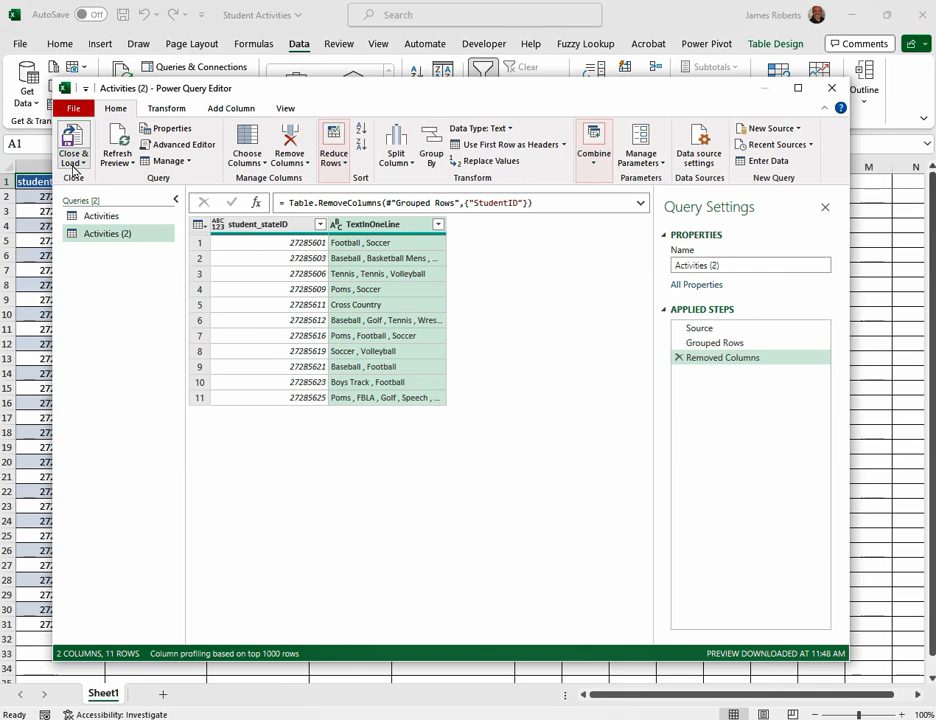
Close & Load the query as a table at $G$1 on the existing worksheet and dismiss the Queries pane
{"action": "left_click", "coordinate": [72, 148]}
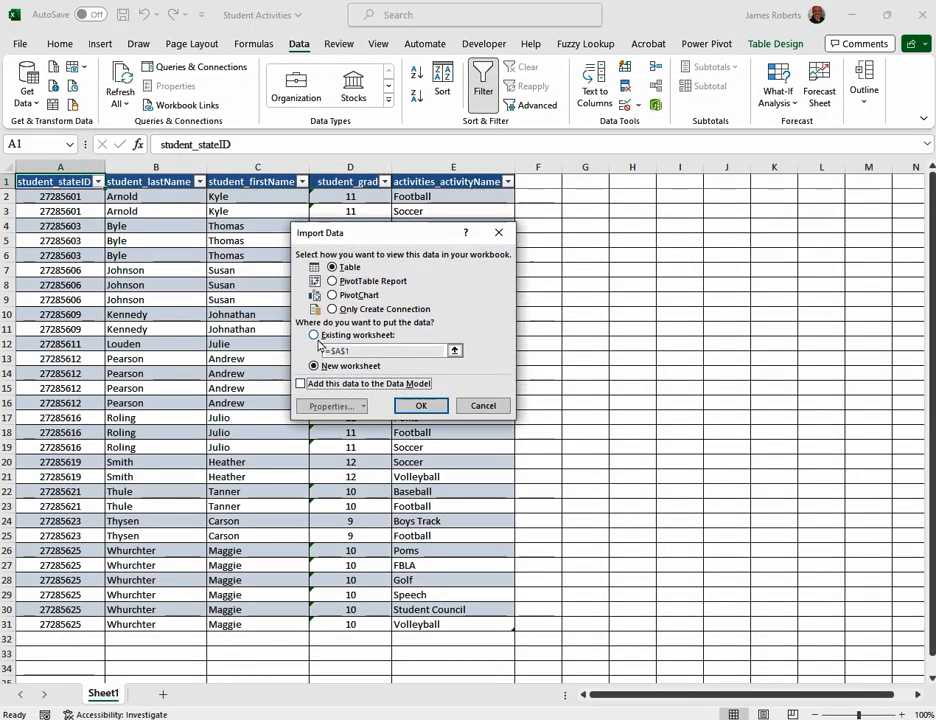
{"action": "left_click", "coordinate": [318, 336]}
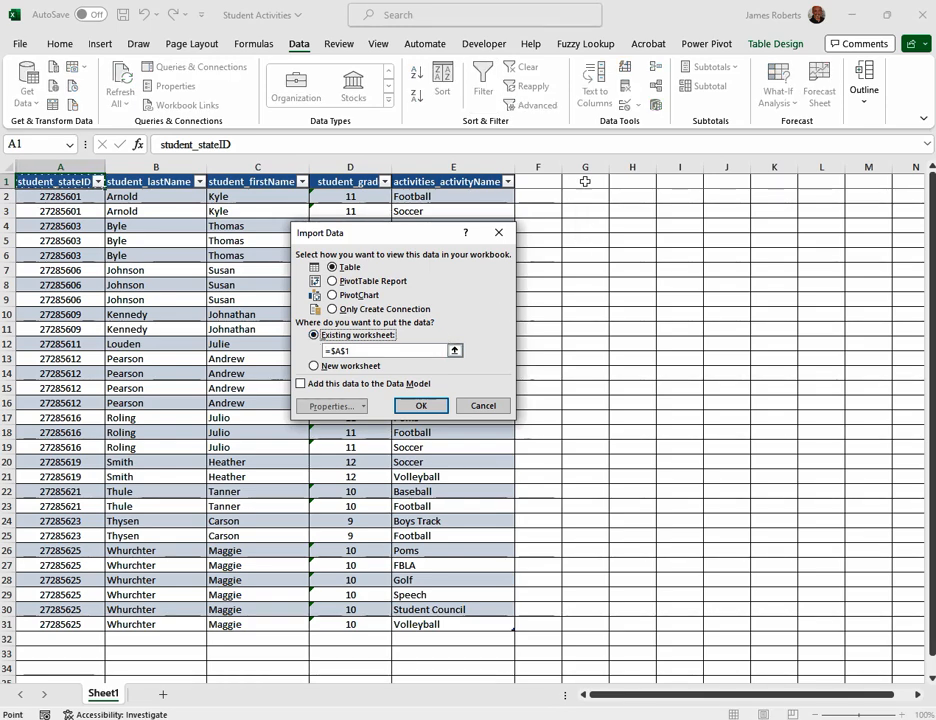
{"action": "left_click", "coordinate": [584, 180]}
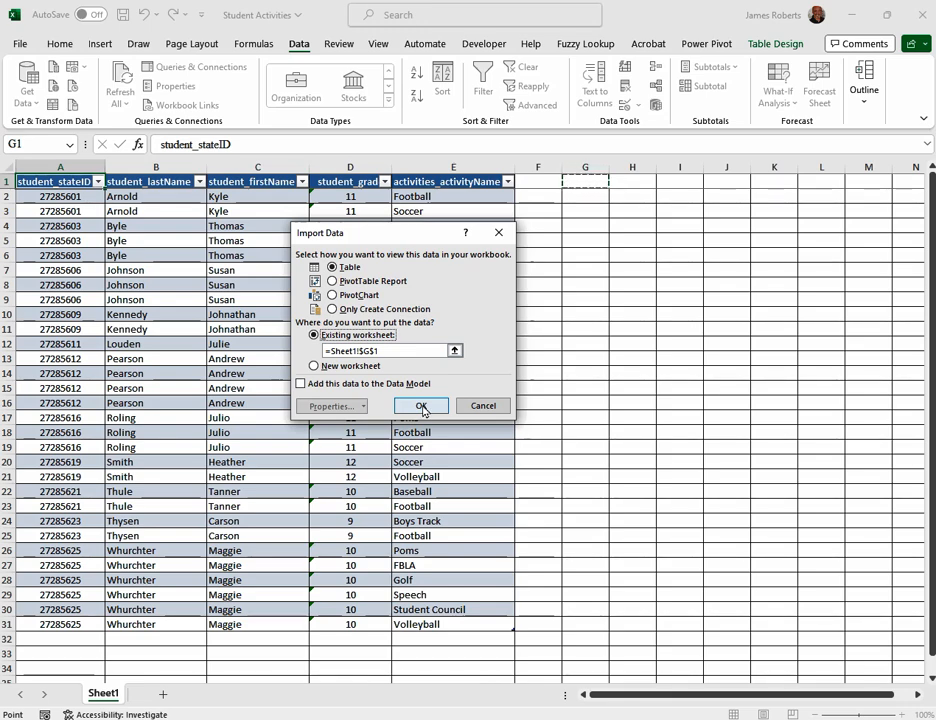
{"action": "left_click", "coordinate": [420, 406]}
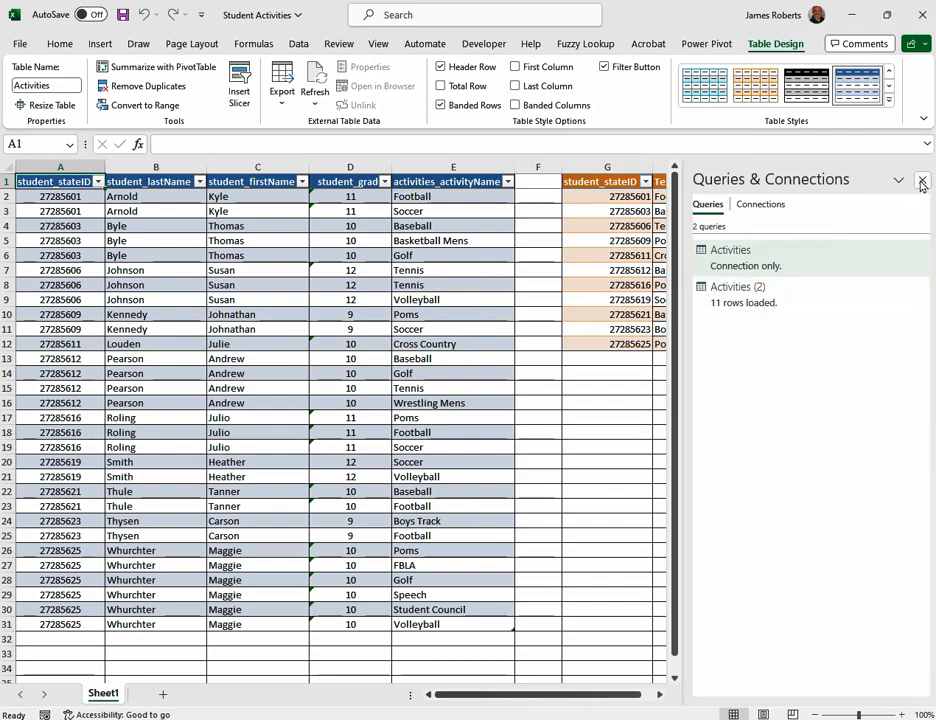
{"action": "left_click", "coordinate": [920, 180]}
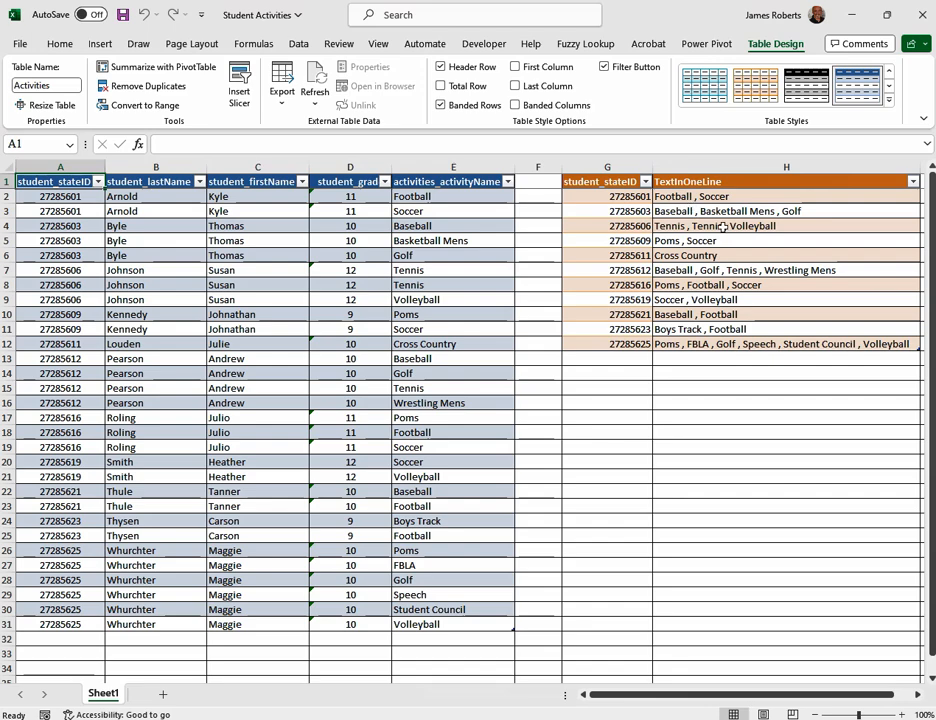
{"action": "mouse_move", "coordinate": [656, 344]}
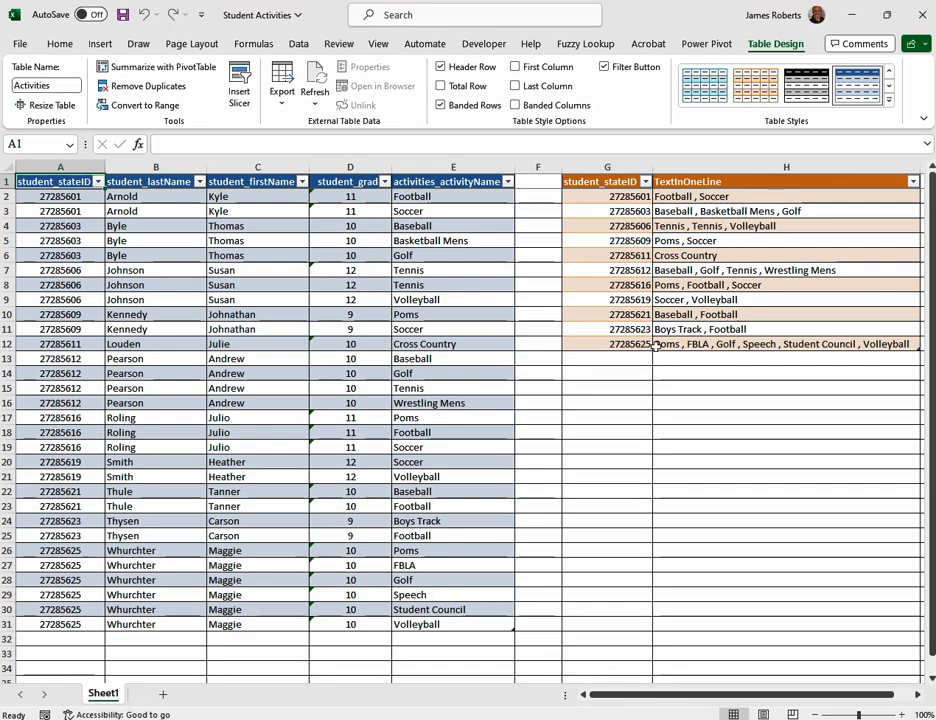